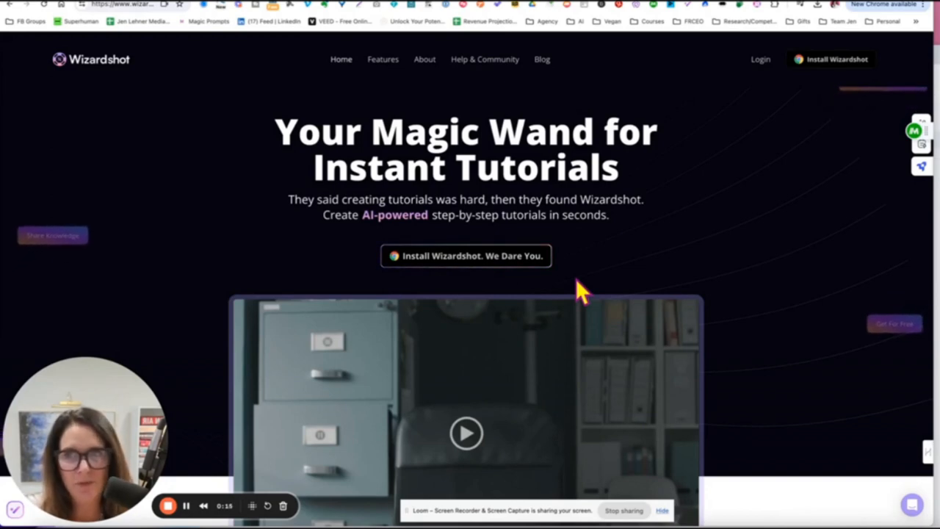
mouse_move(224, 165)
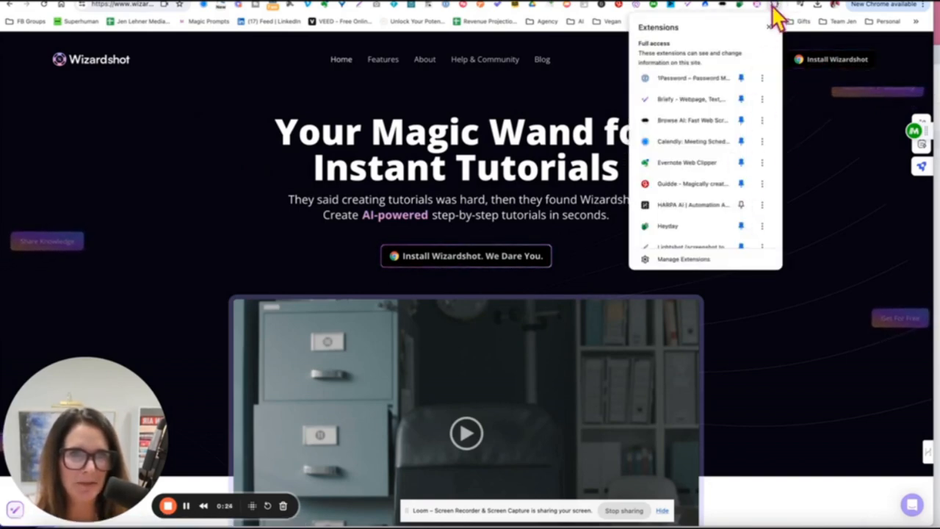
mouse_move(762, 99)
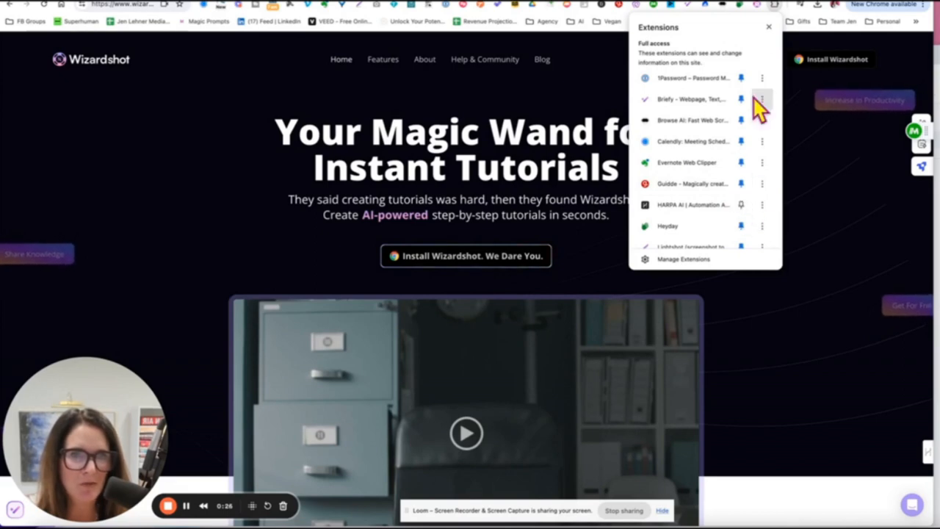
Open the Podcast Production Template (Updated with AI) card from the Podcast Guest Interview list
scroll(down, 3)
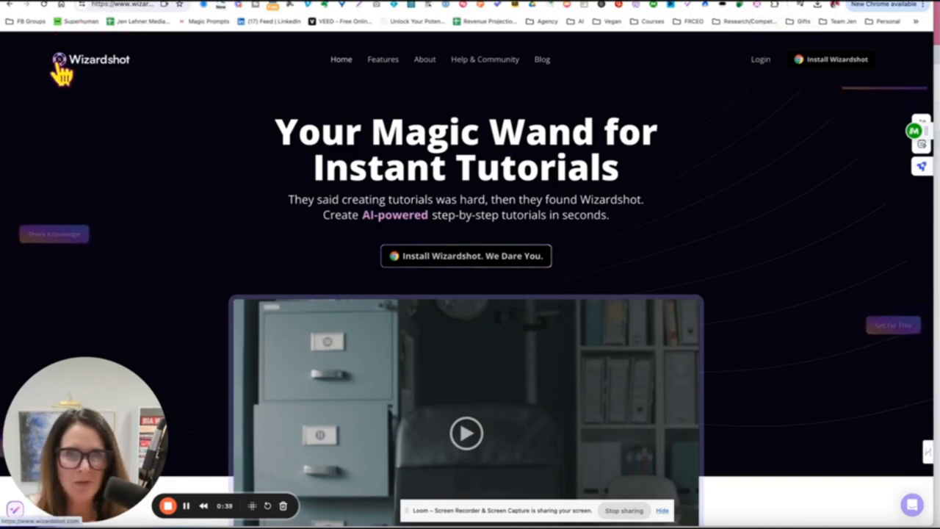
mouse_move(822, 8)
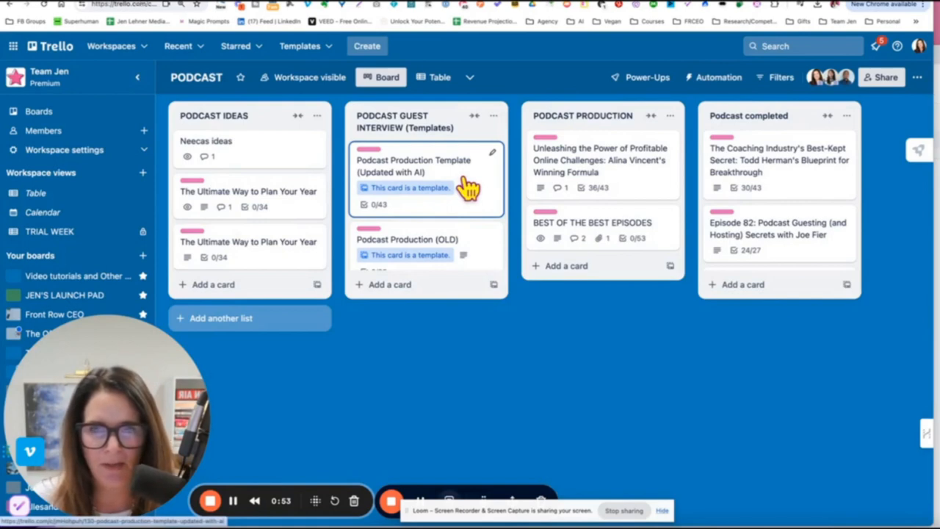
click(413, 166)
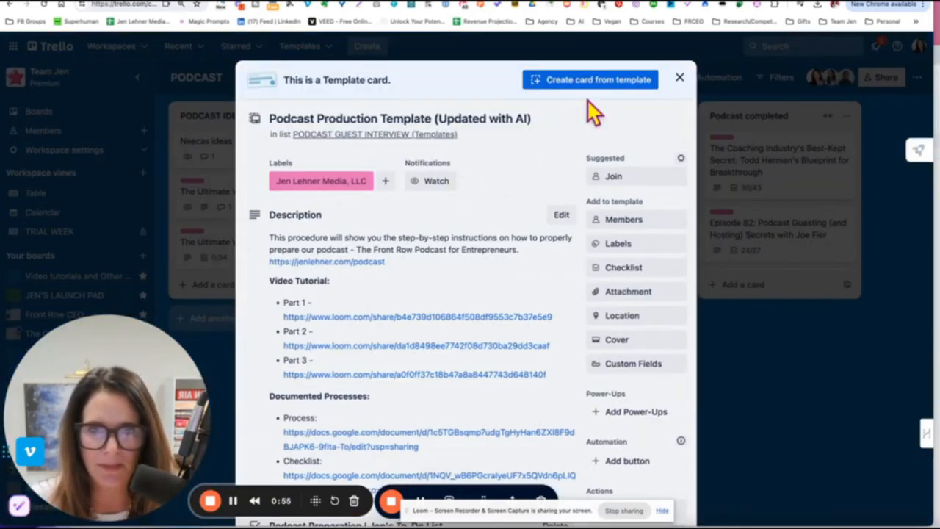
Create a card titled 'Interview with xyz' from the podcast template
click(590, 79)
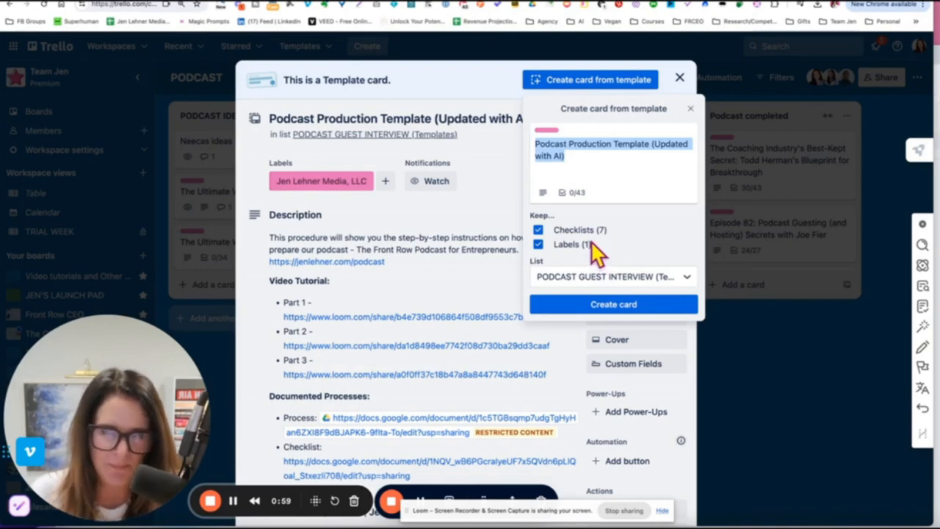
text(Interview with xyz)
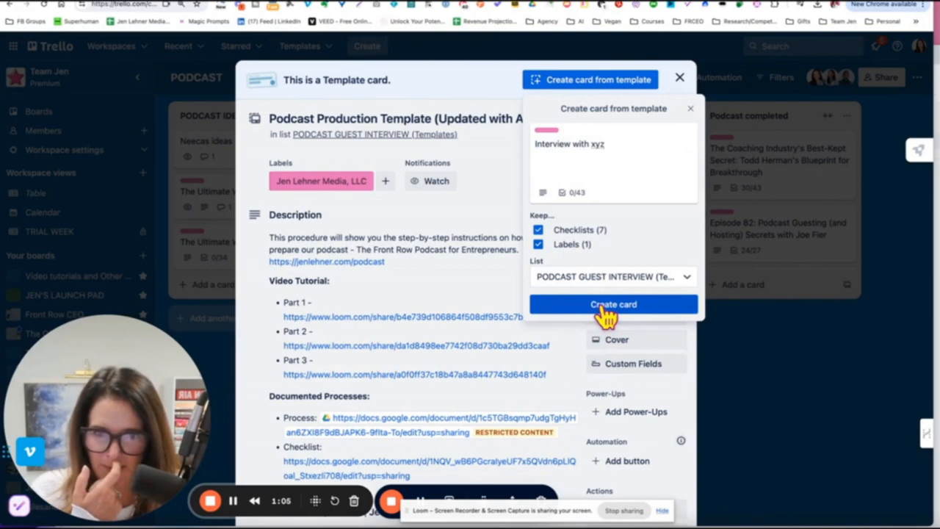
click(613, 304)
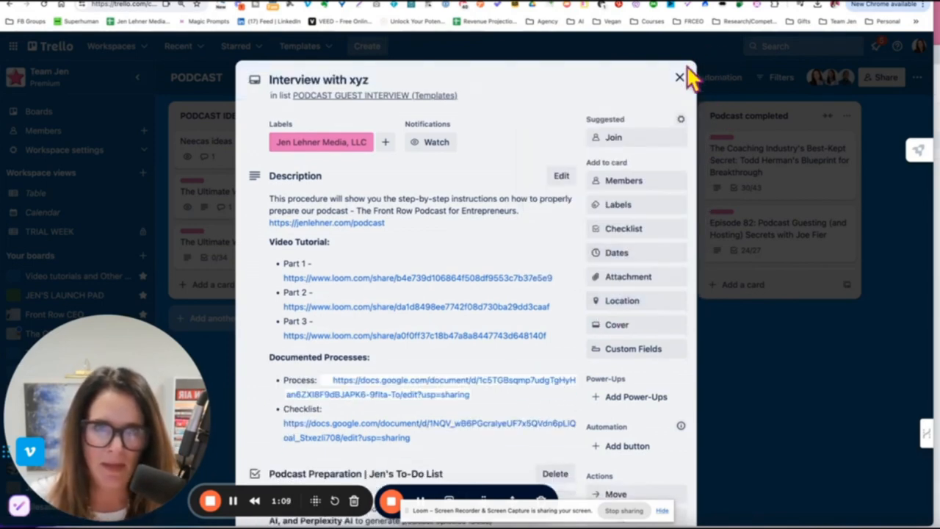
Close the new card and generate a Wizardshot tutorial from the recorded steps
click(678, 77)
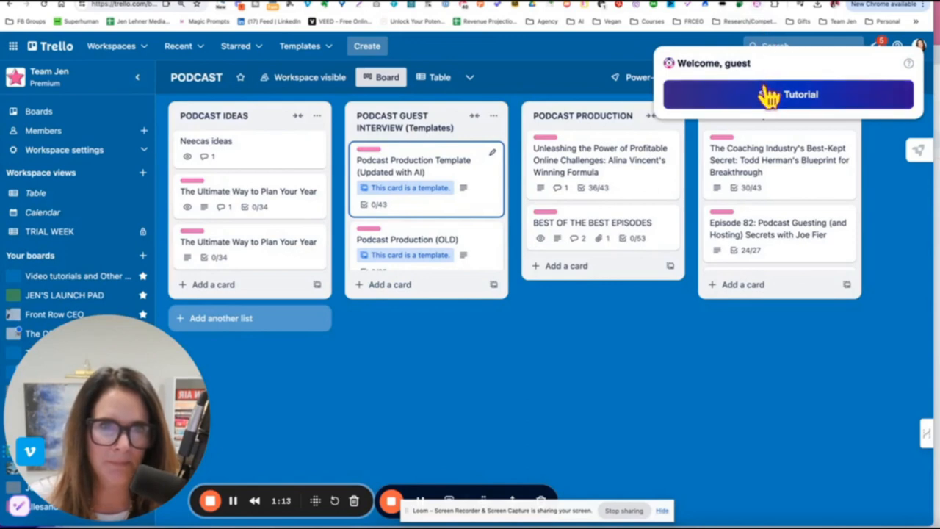
click(789, 94)
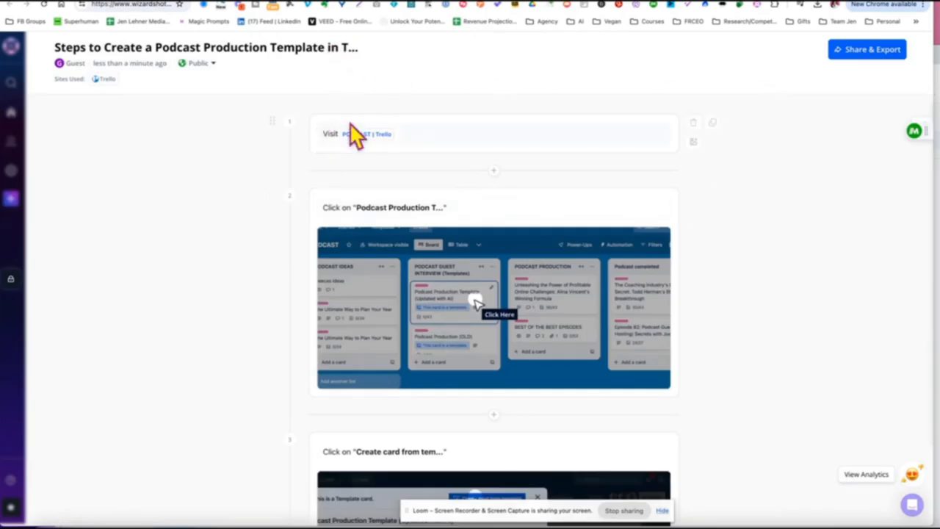
Scroll through the generated tutorial's 'Interview with xyz' and create-card steps
scroll(down, 3)
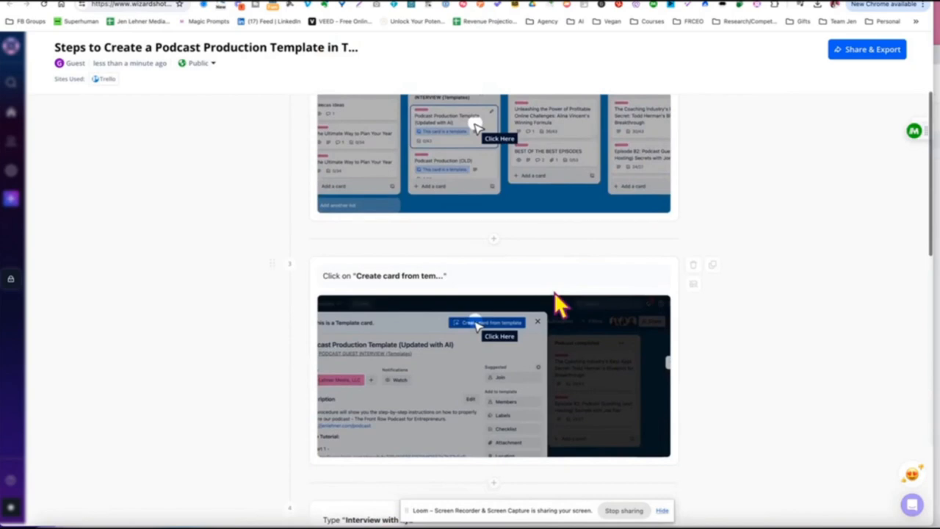
scroll(down, 3)
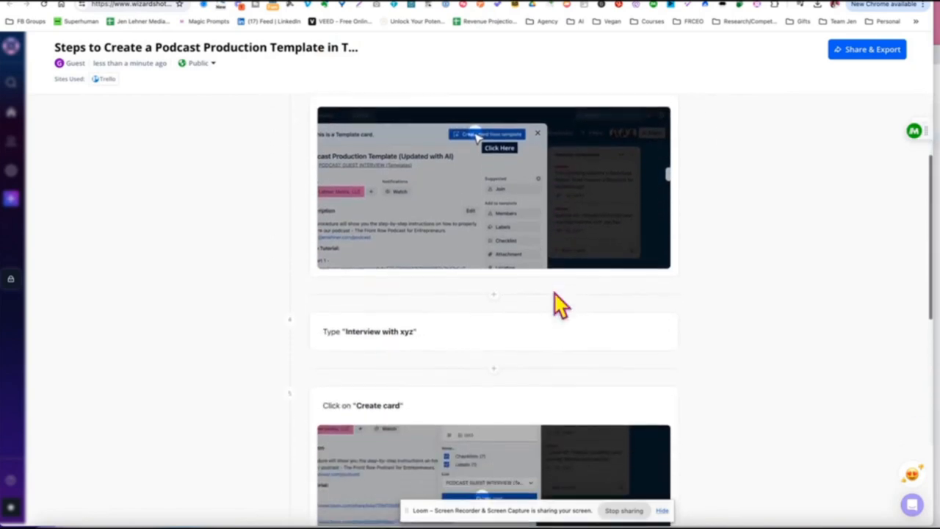
scroll(down, 3)
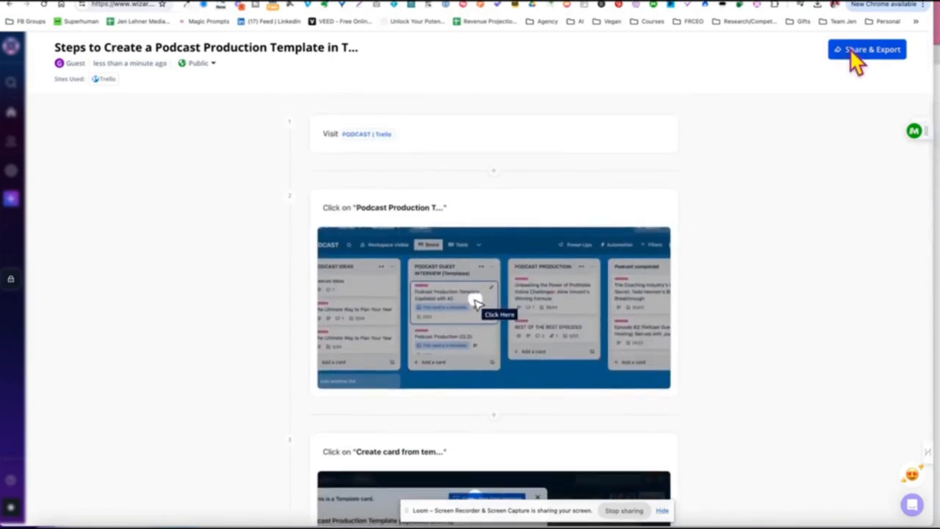
Use Share & Export on the tutorial, bringing up the sign-up-to-save prompt
click(867, 49)
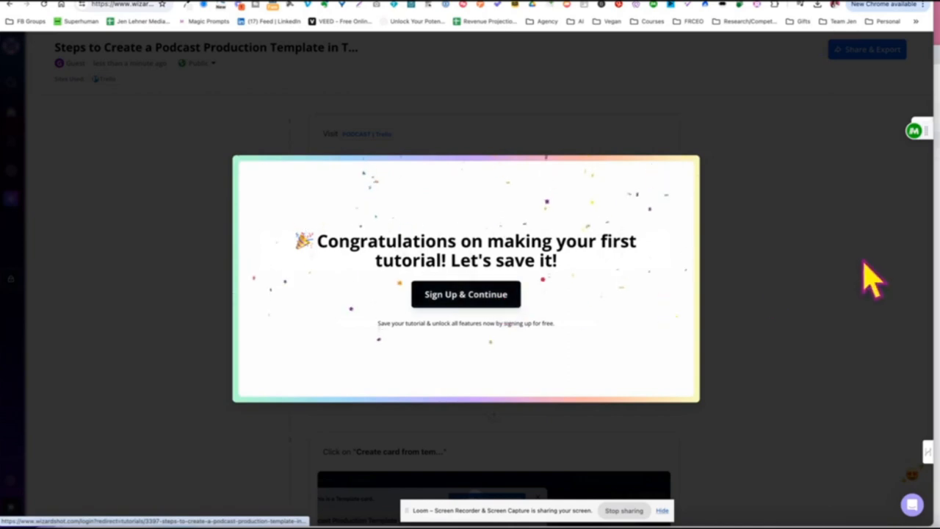
mouse_move(421, 132)
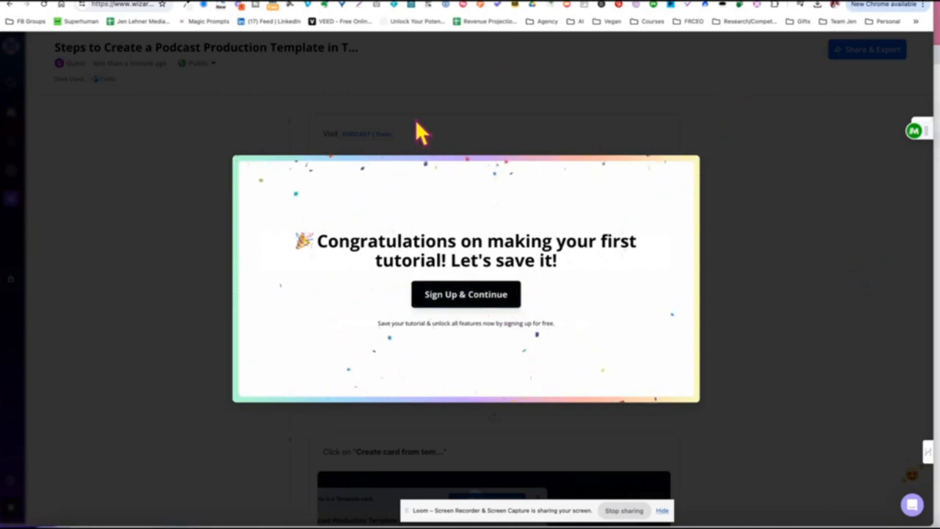
mouse_move(653, 216)
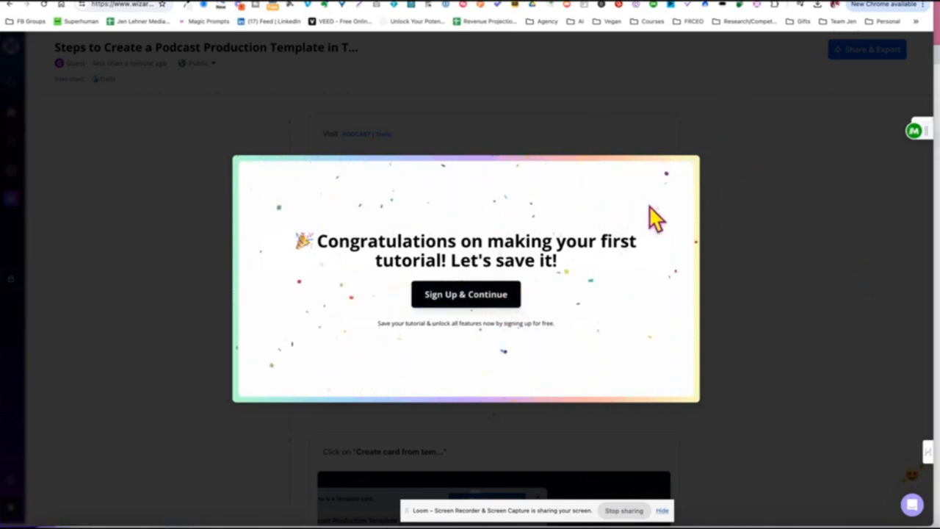
mouse_move(848, 154)
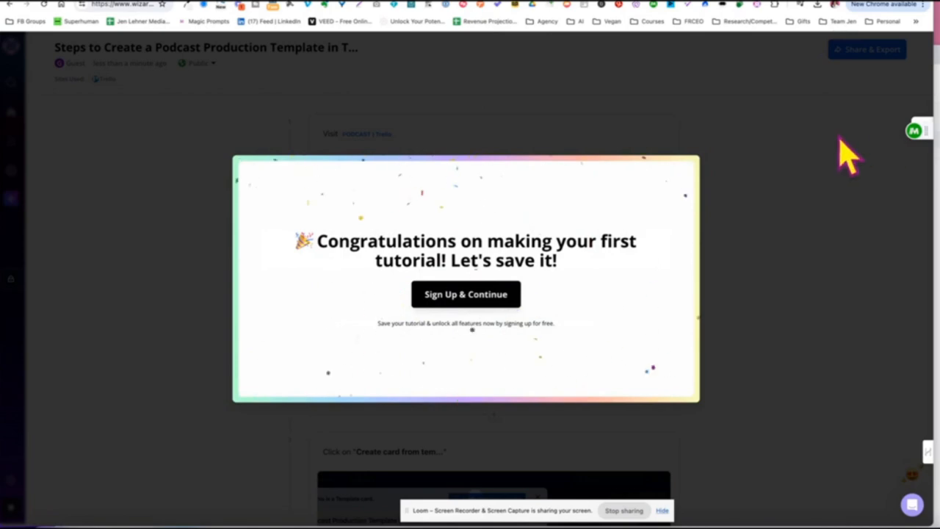
mouse_move(620, 202)
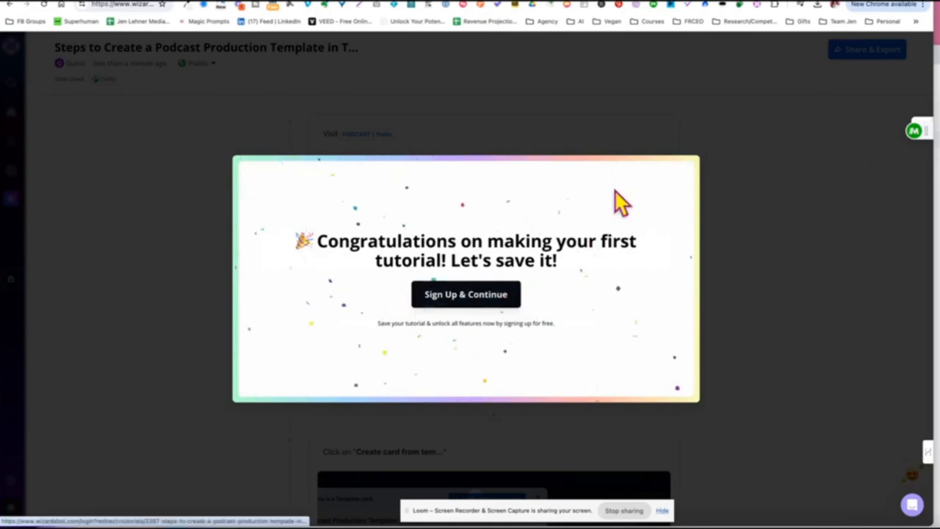